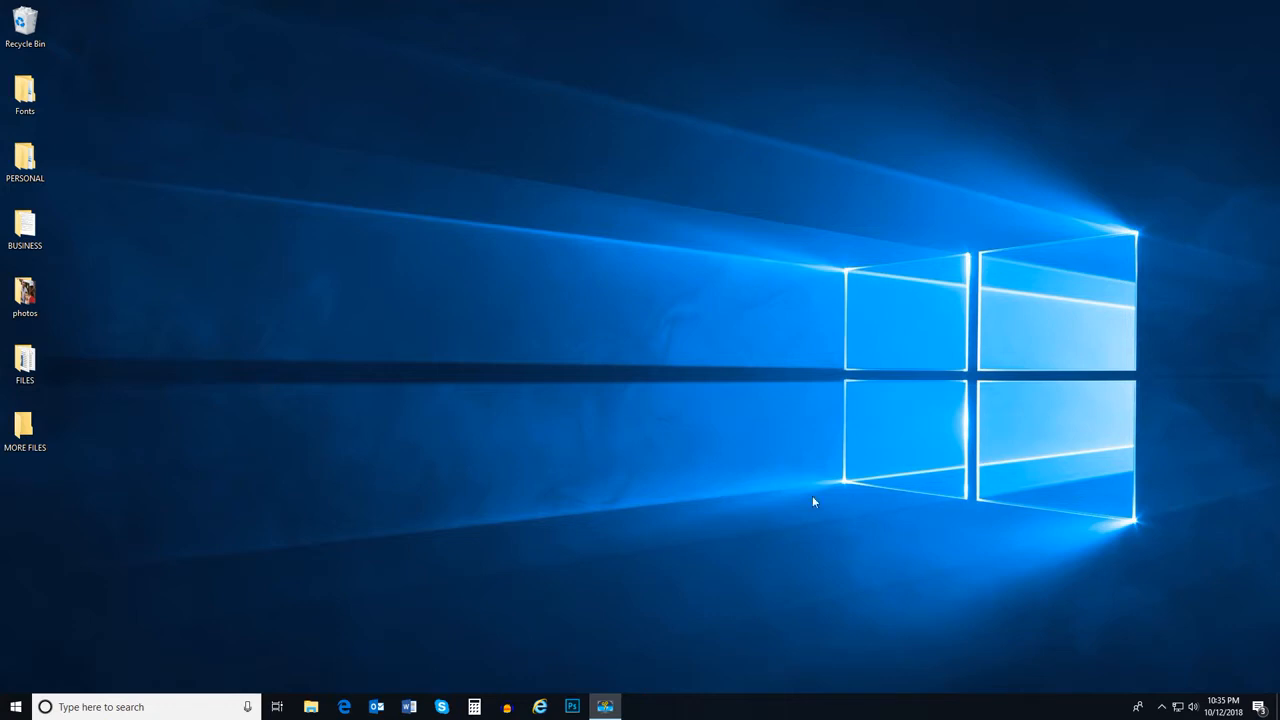
{"action": "mouse_move", "coordinate": [312, 708]}
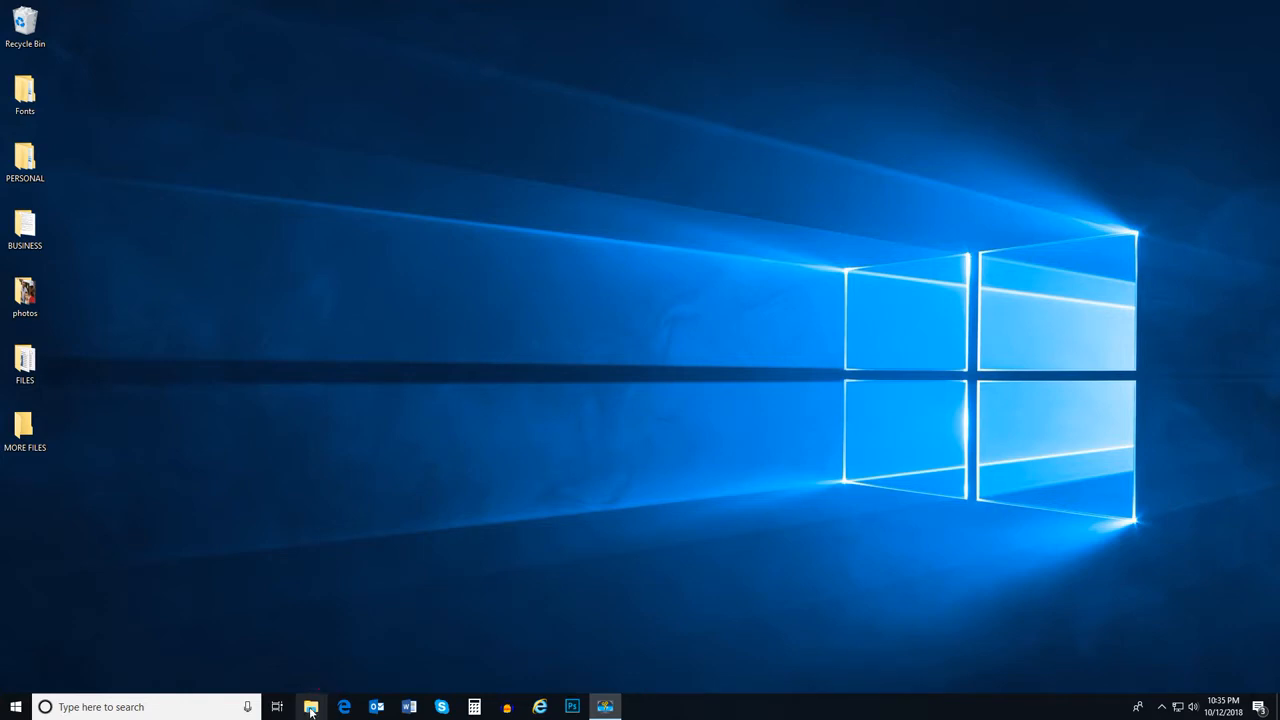
Step: Open a Quick access File Explorer window, then the browser with the Microsoft Learning page over it
{"action": "left_click", "coordinate": [312, 706]}
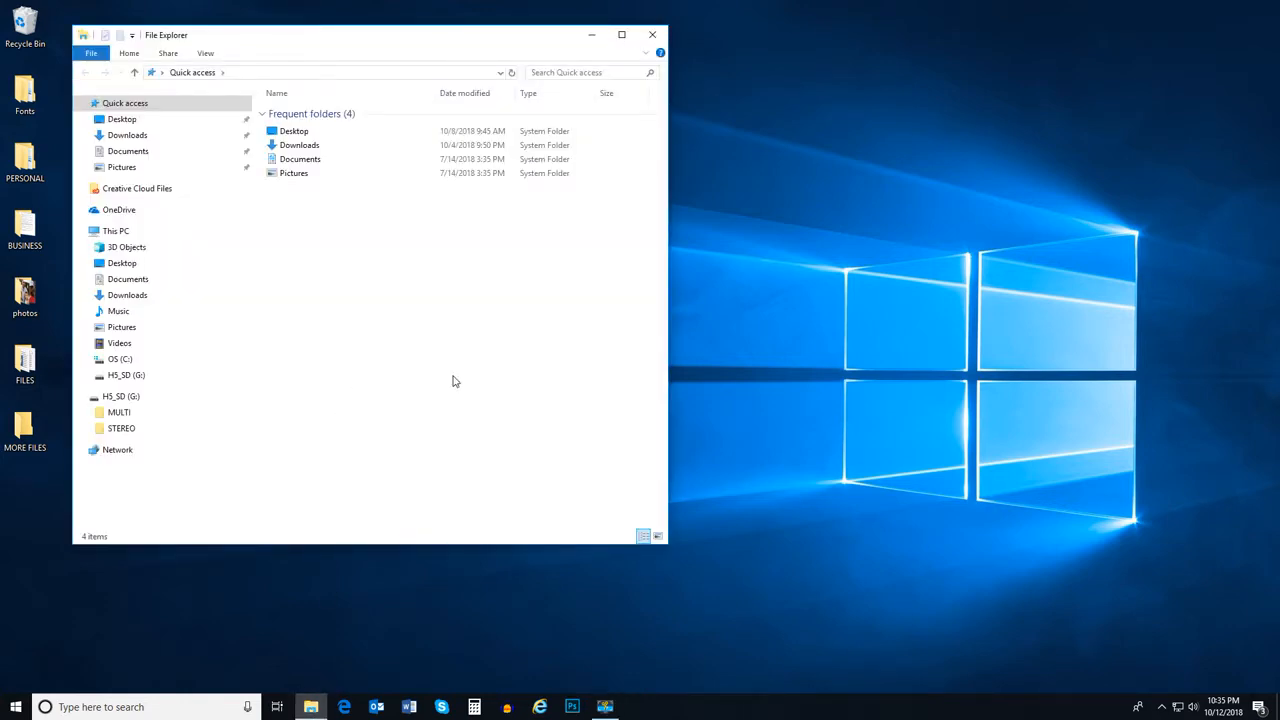
{"action": "mouse_move", "coordinate": [360, 684]}
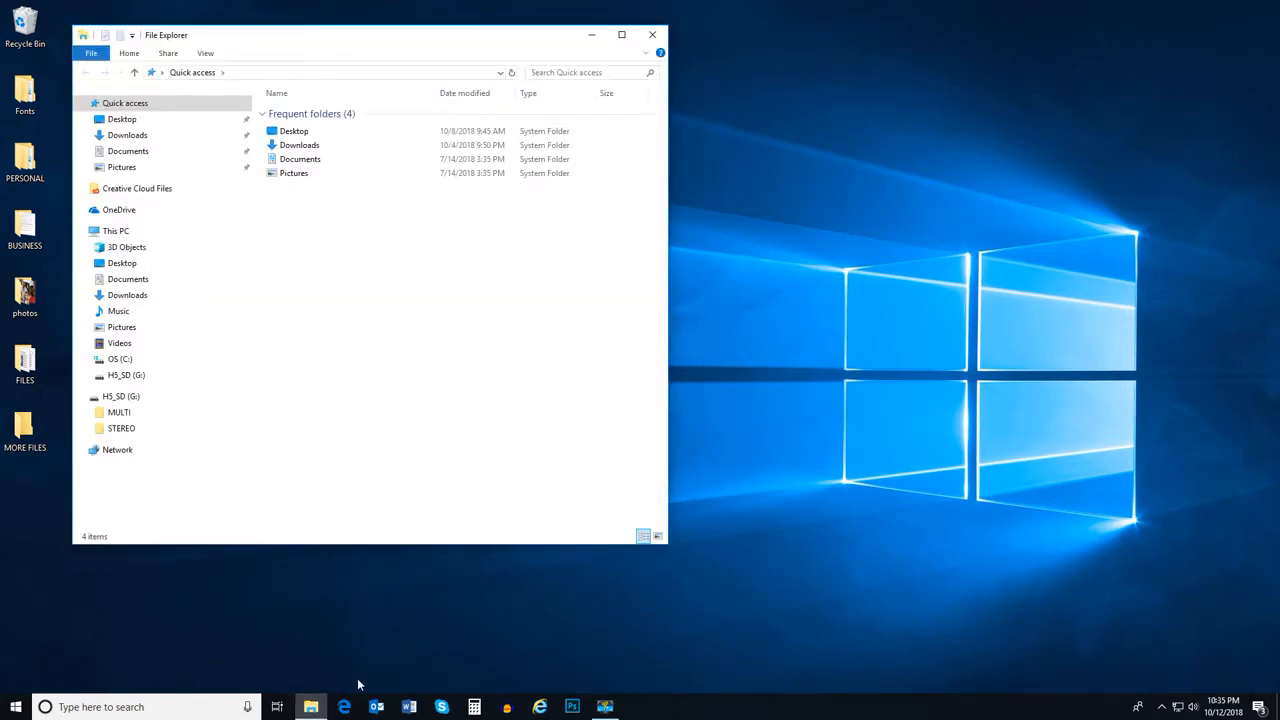
{"action": "left_click", "coordinate": [344, 708]}
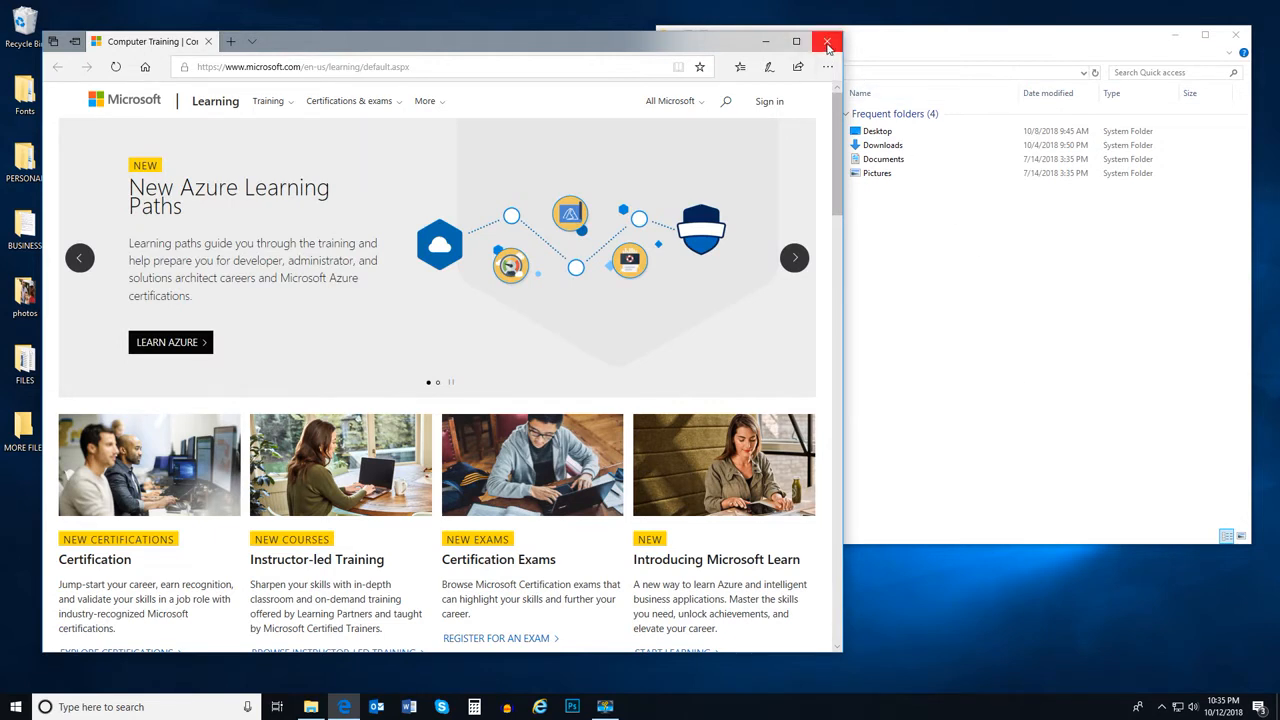
Step: Close the browser, open the FILES folder from the Desktop and maximize its window
{"action": "left_click", "coordinate": [828, 42]}
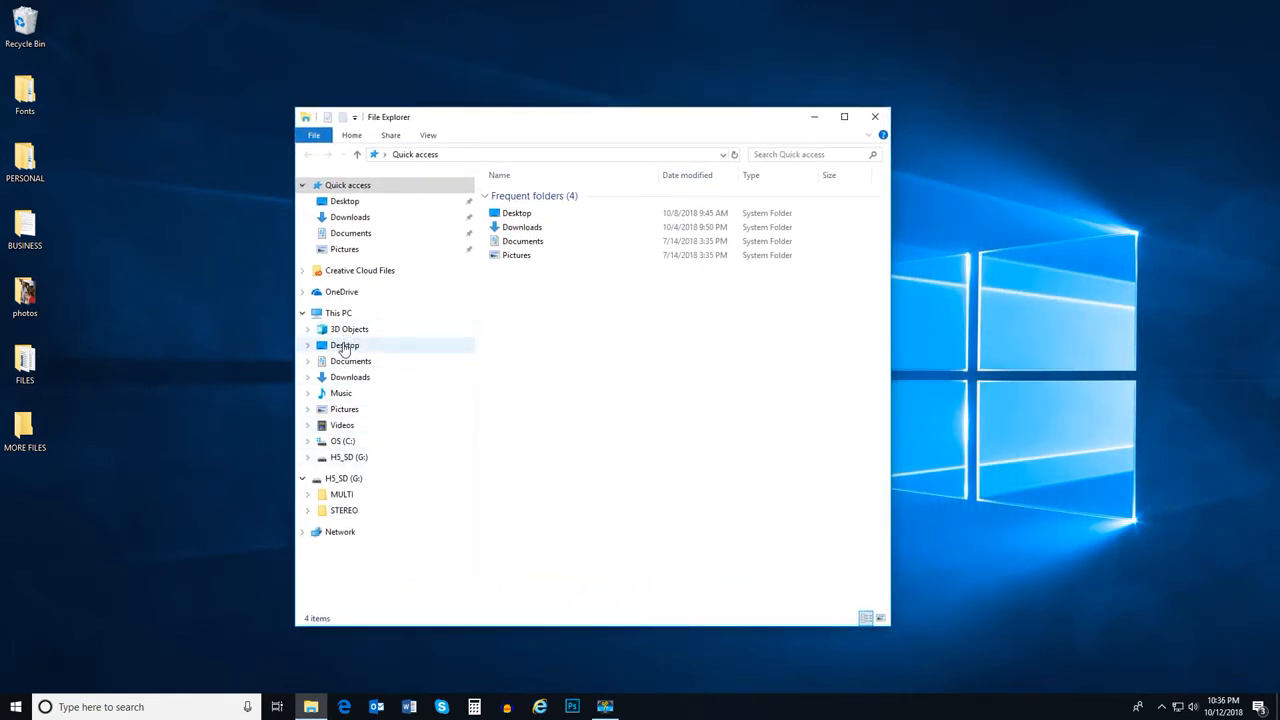
{"action": "left_click", "coordinate": [344, 344]}
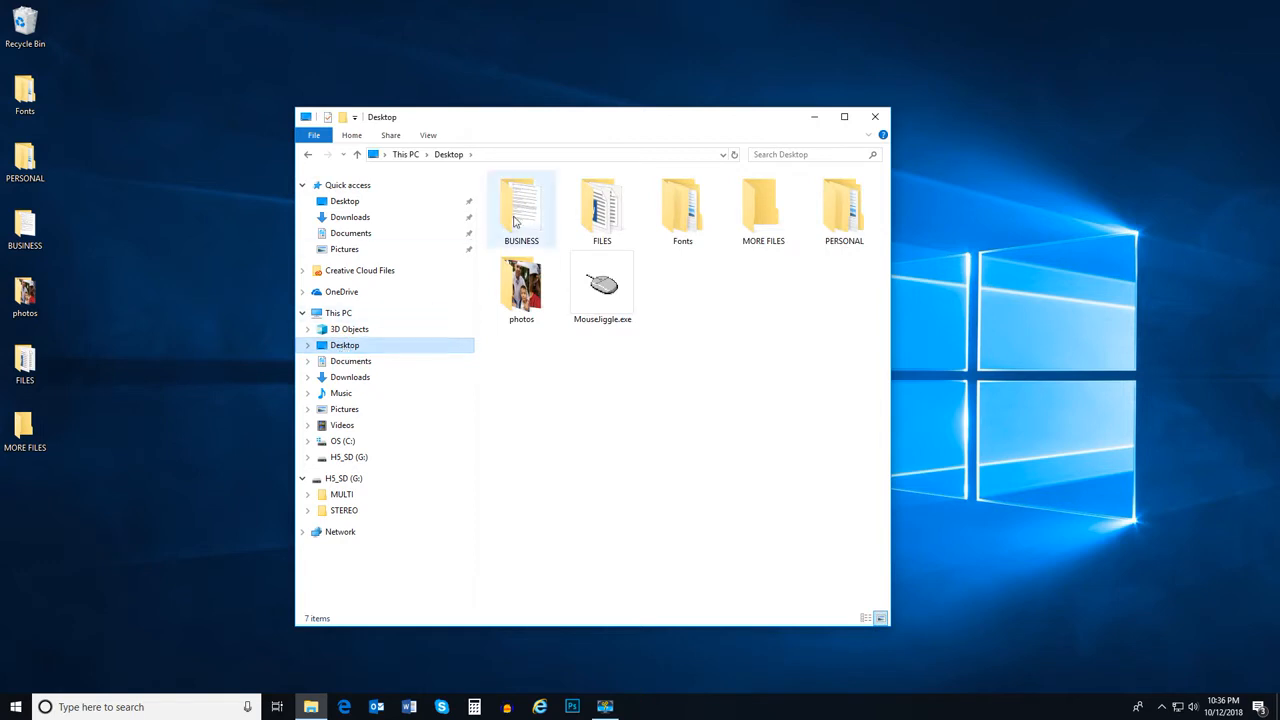
{"action": "double_click", "coordinate": [602, 204]}
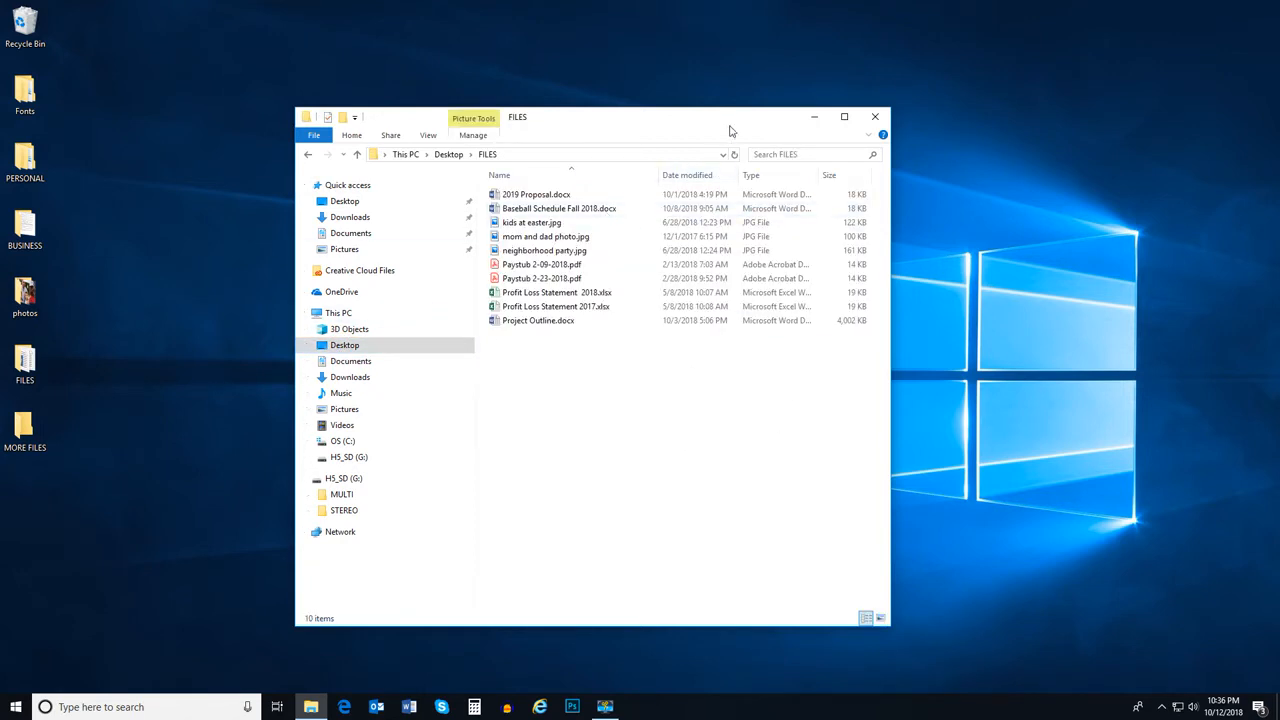
{"action": "mouse_move", "coordinate": [844, 116]}
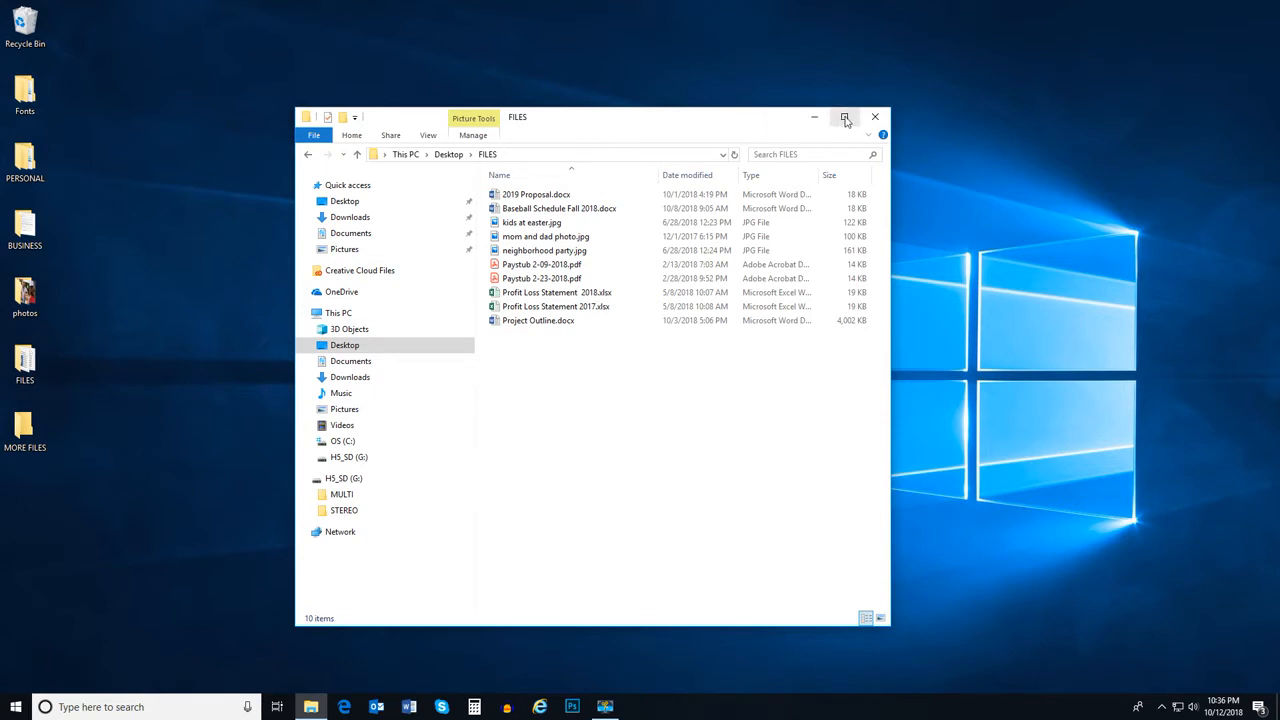
{"action": "left_click", "coordinate": [844, 116]}
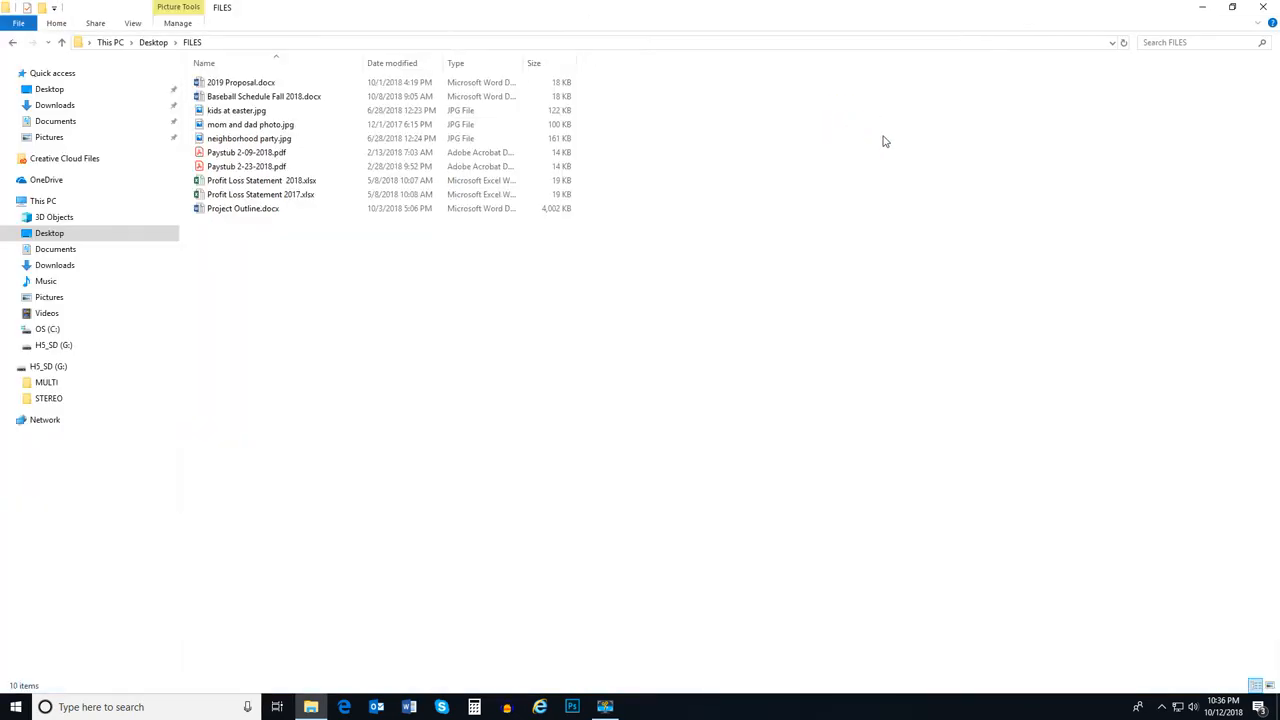
{"action": "mouse_move", "coordinate": [866, 130]}
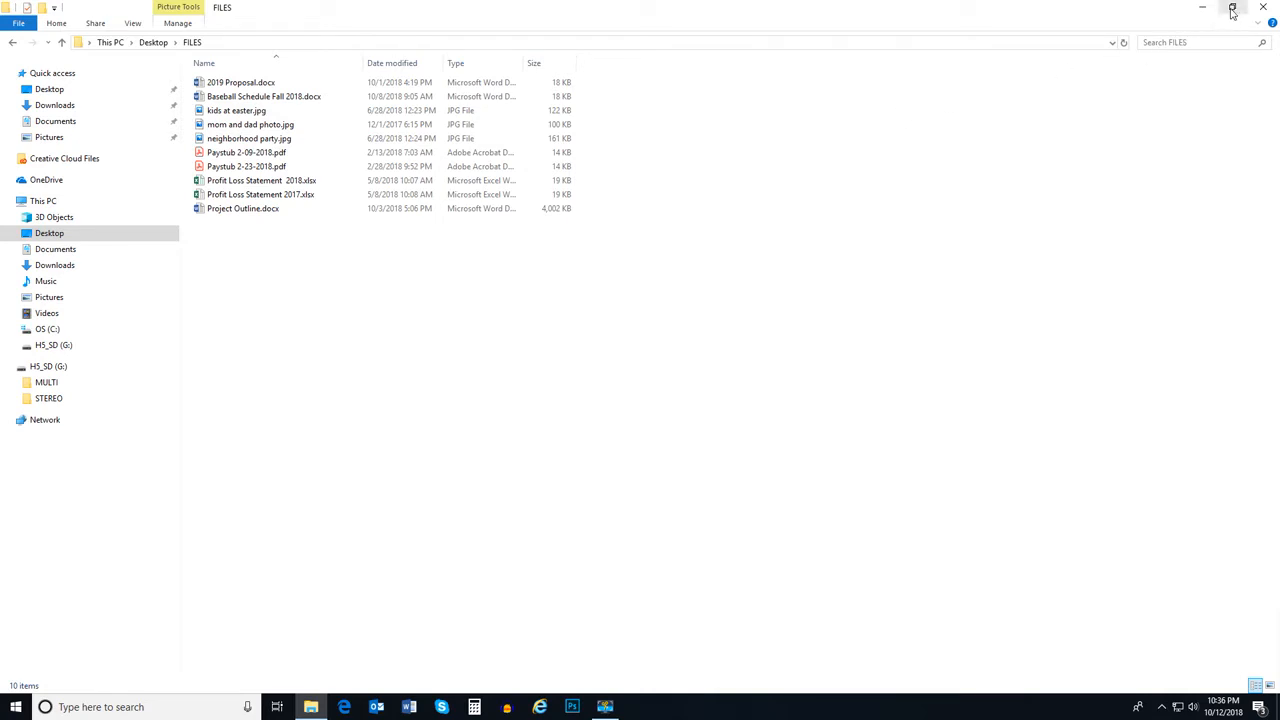
{"action": "mouse_move", "coordinate": [1232, 8]}
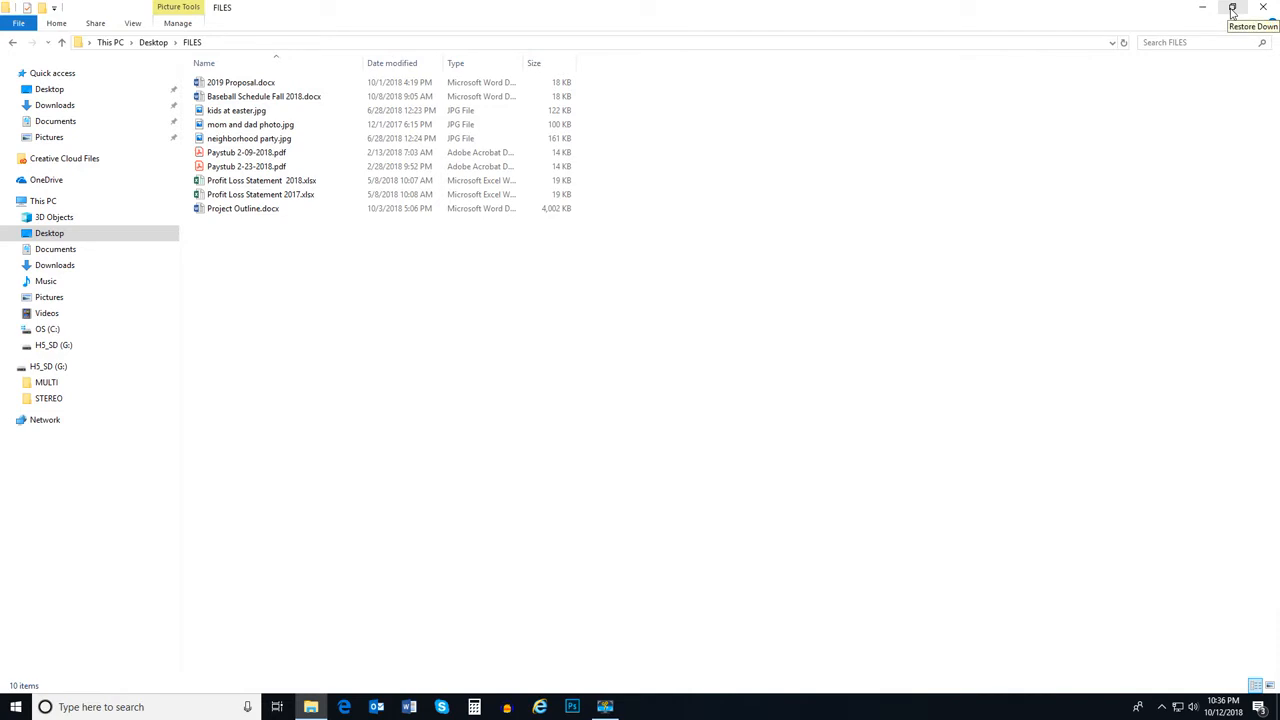
Step: Restore the FILES window to normal size, minimize it, then bring it back from the taskbar
{"action": "left_click", "coordinate": [1232, 8]}
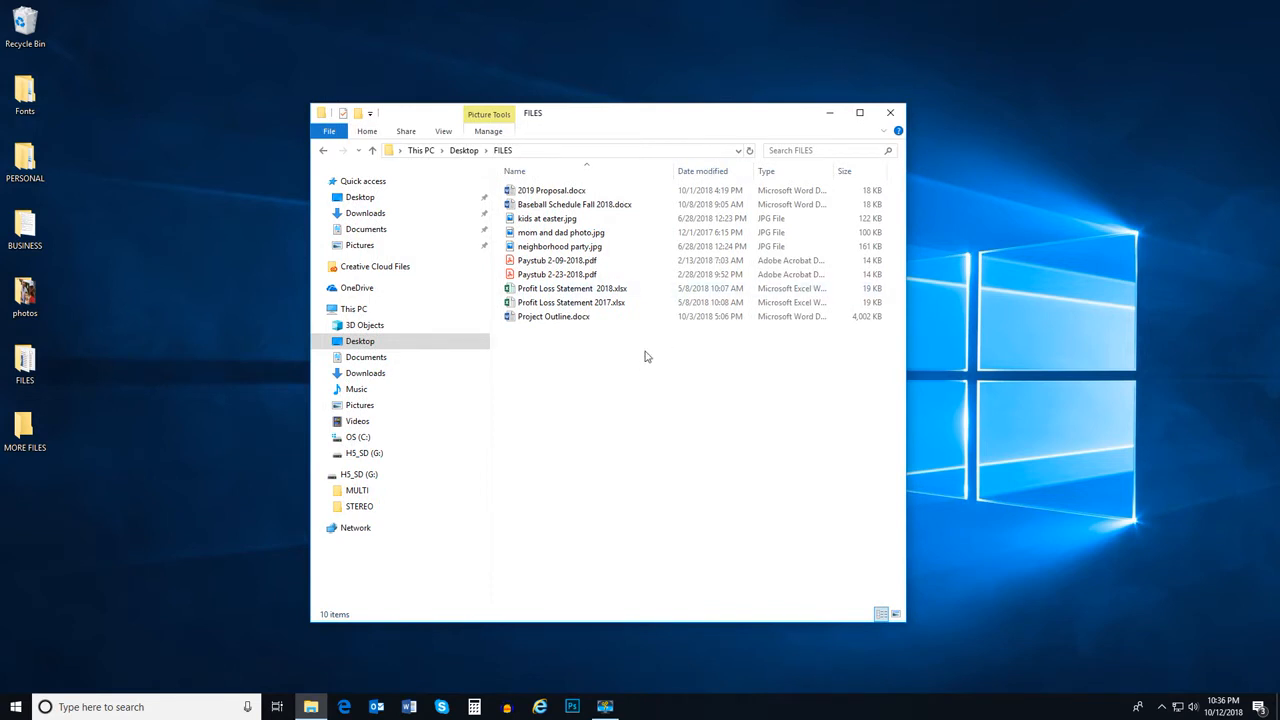
{"action": "mouse_move", "coordinate": [664, 348]}
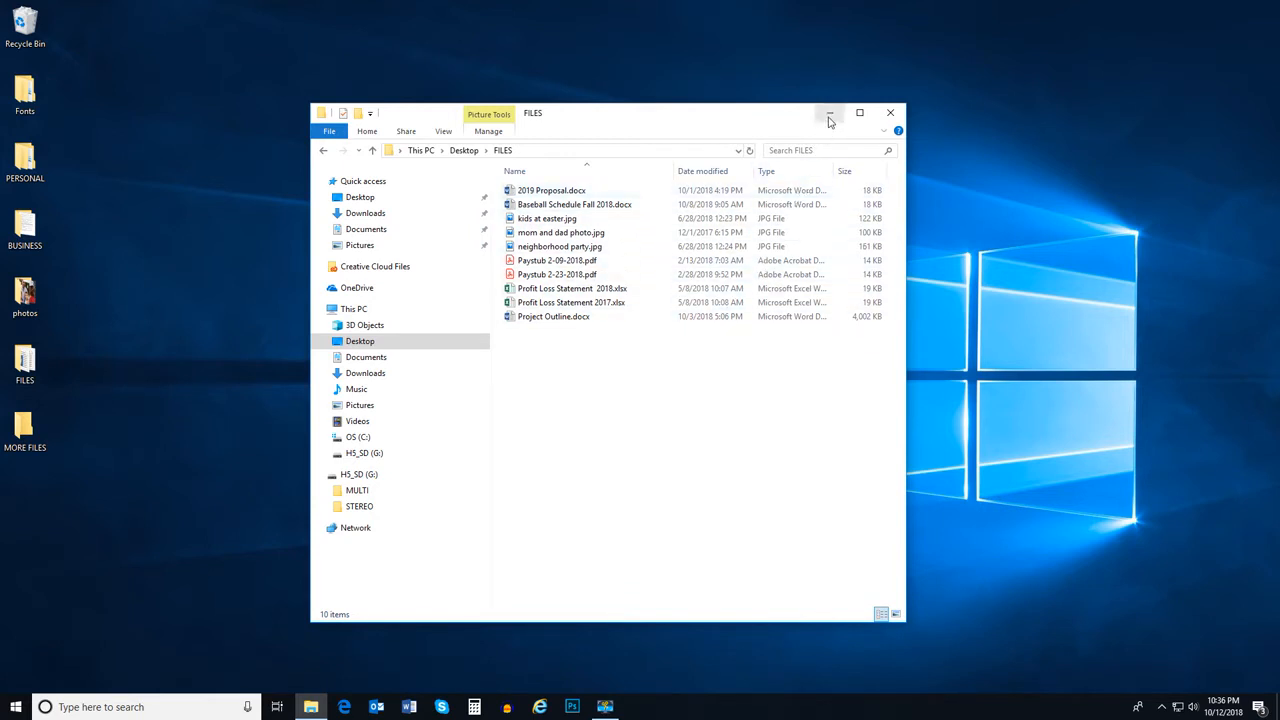
{"action": "mouse_move", "coordinate": [828, 112]}
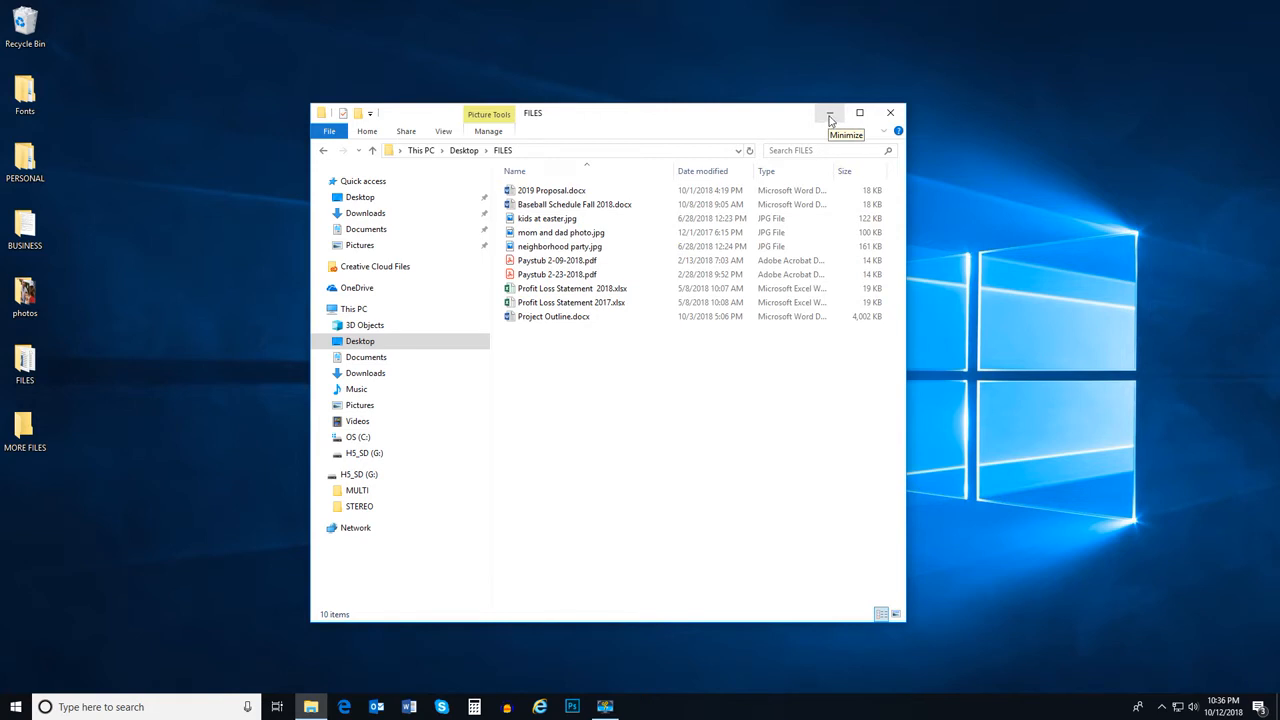
{"action": "left_click", "coordinate": [828, 112]}
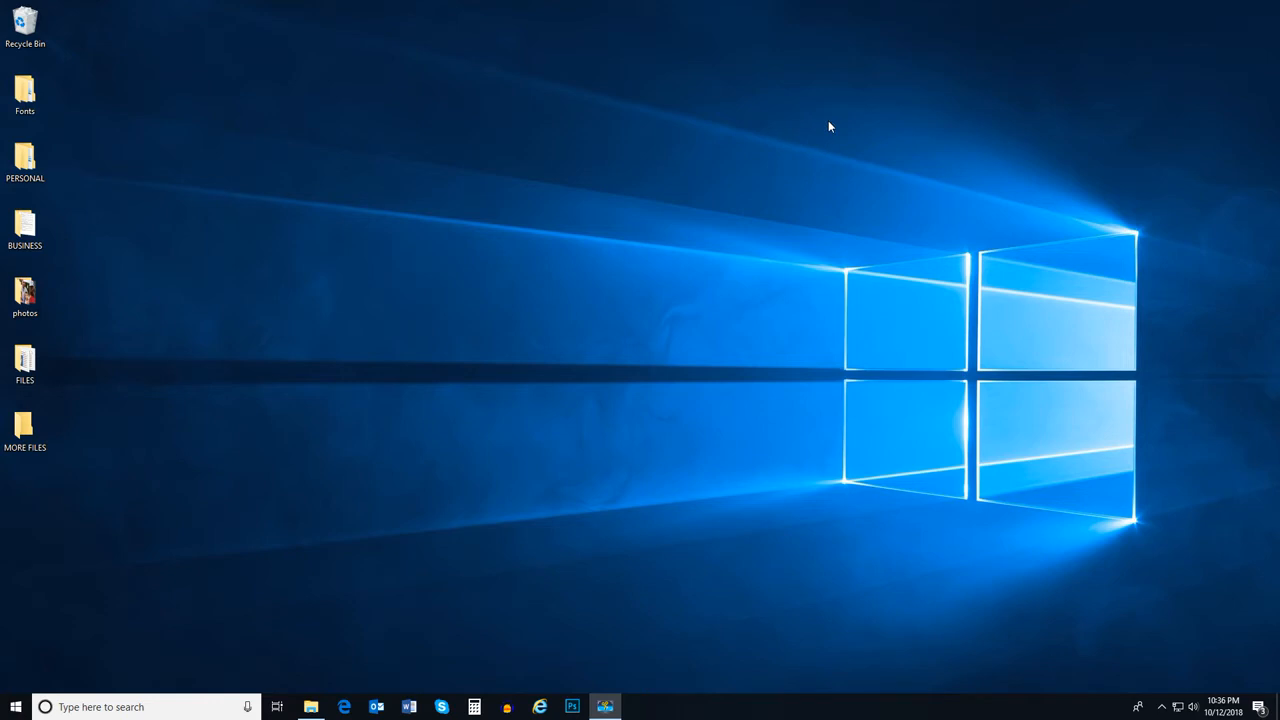
{"action": "mouse_move", "coordinate": [464, 470]}
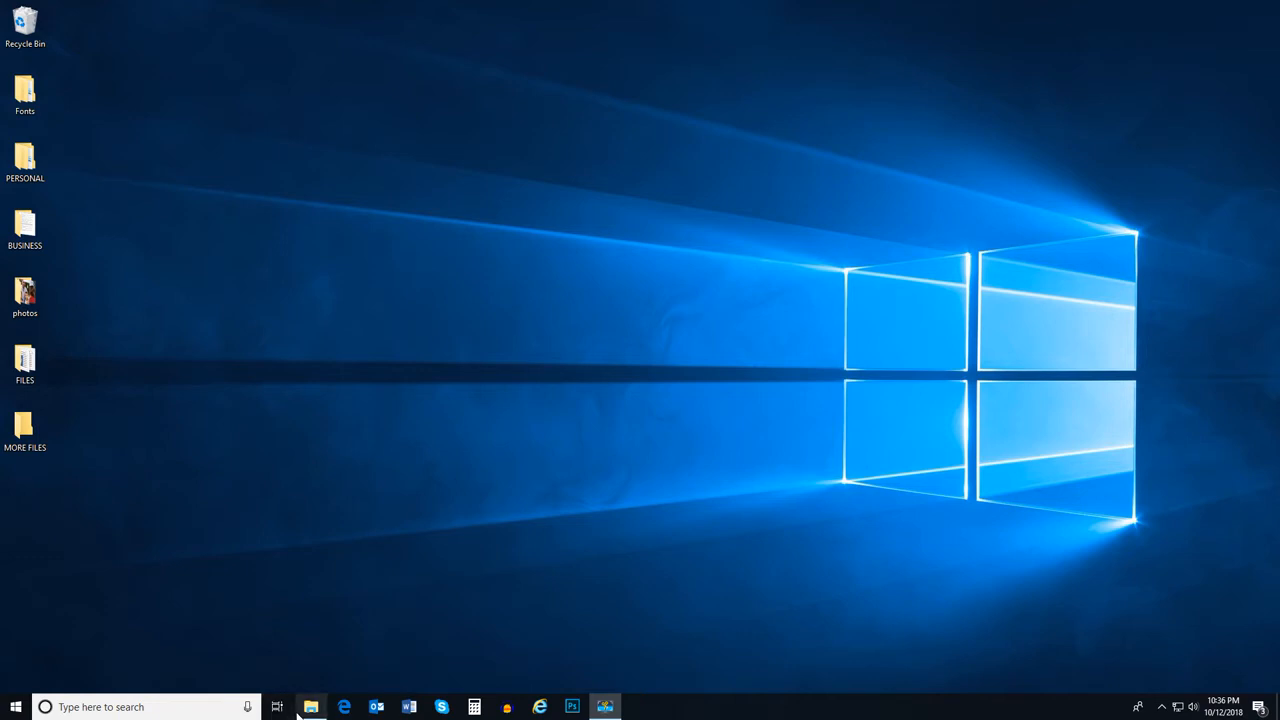
{"action": "left_click", "coordinate": [312, 708]}
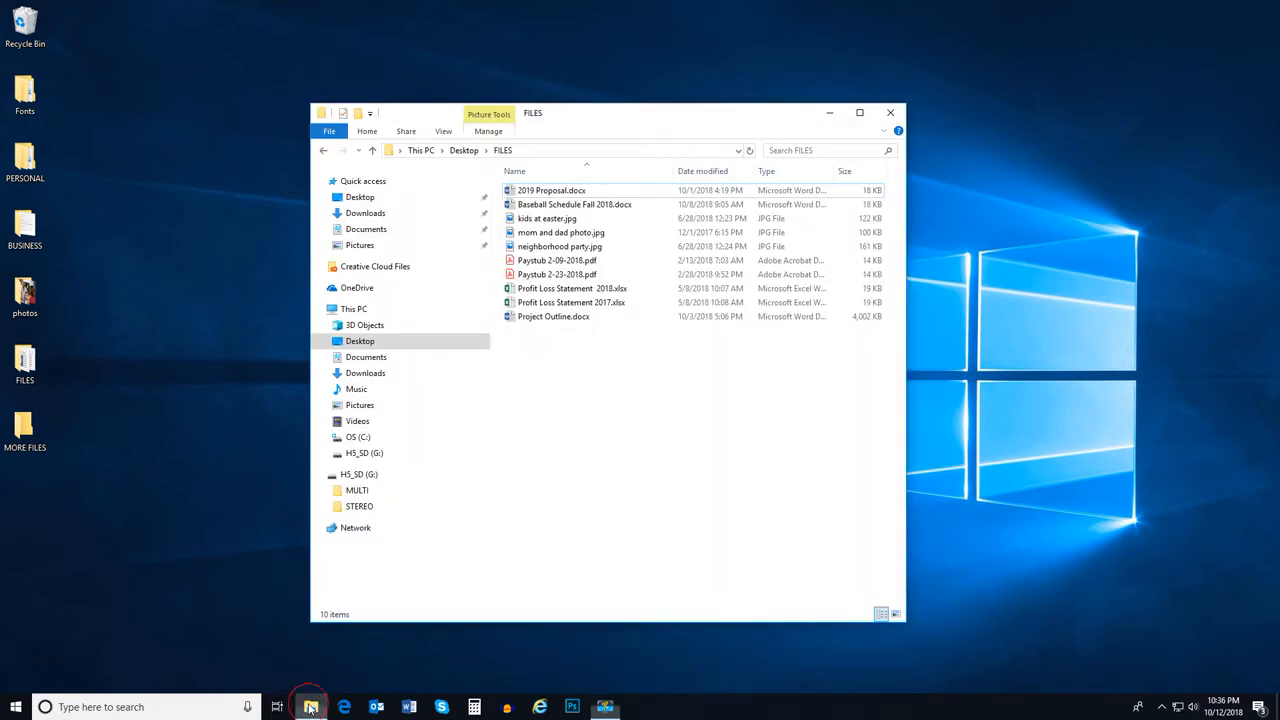
{"action": "mouse_move", "coordinate": [612, 504]}
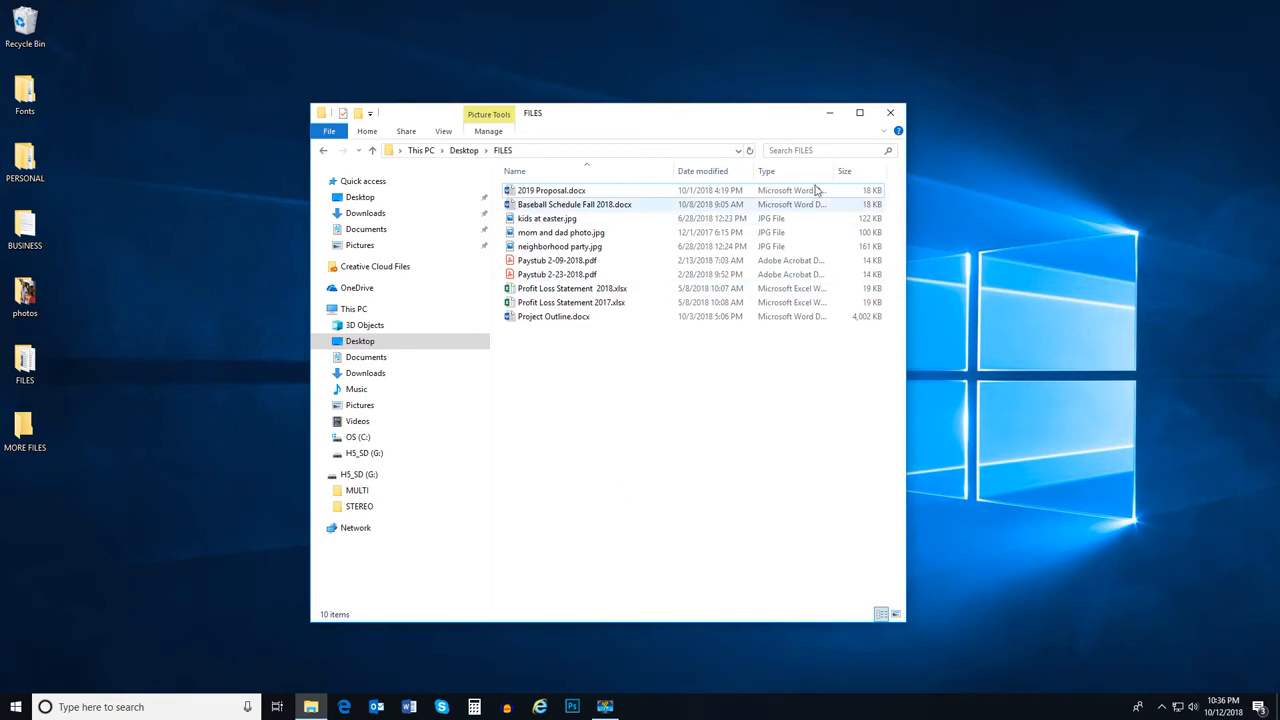
Step: Close FILES, snap a blank Word document to the left half and raise the browser beside it
{"action": "left_click", "coordinate": [888, 112]}
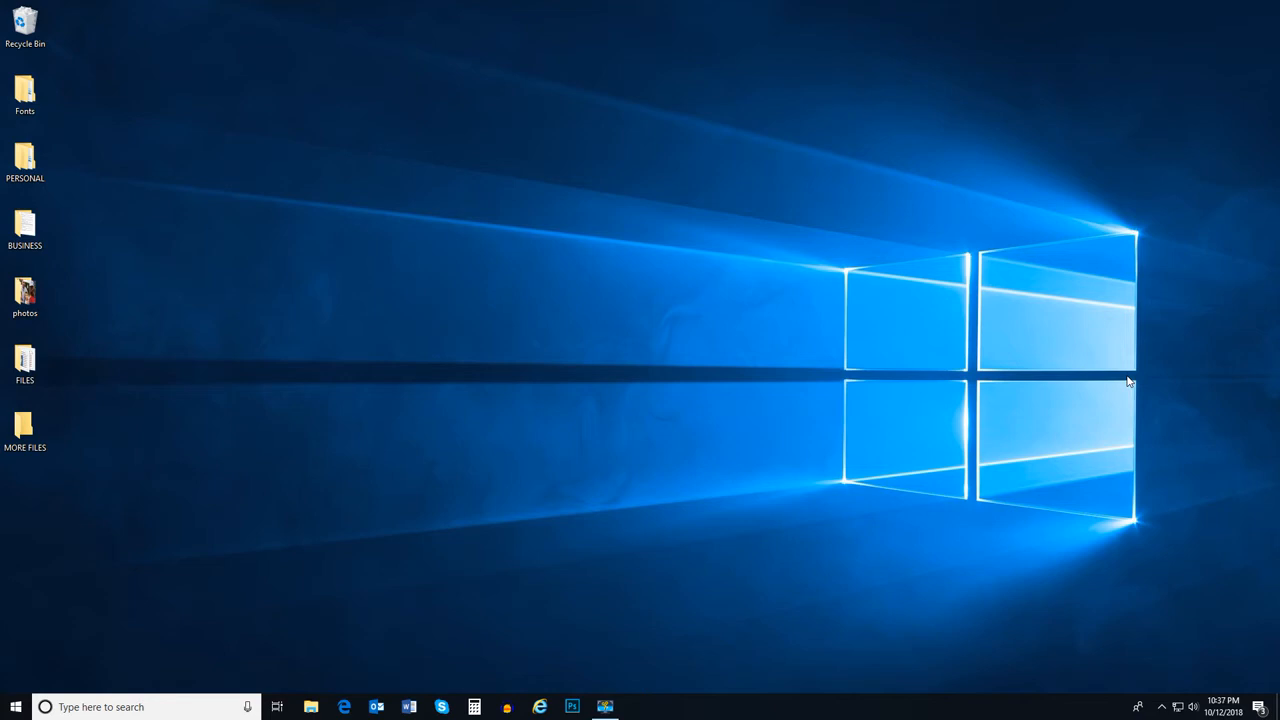
{"action": "mouse_move", "coordinate": [456, 596]}
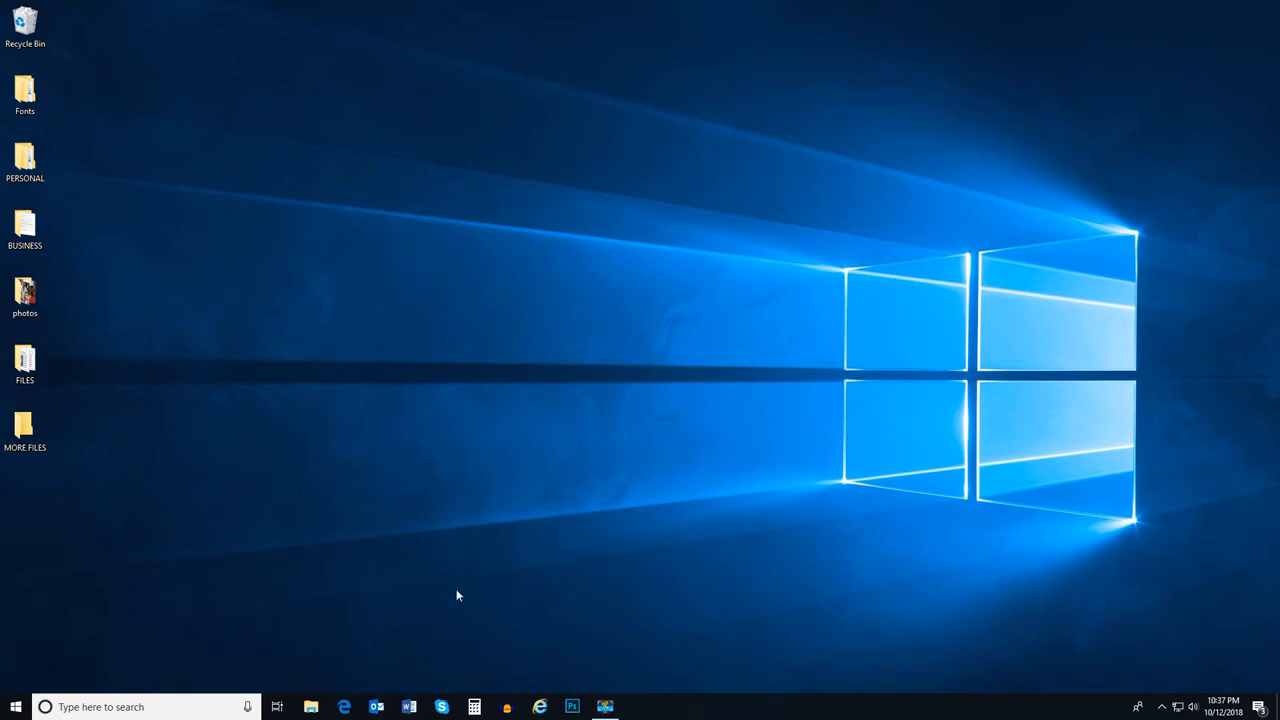
{"action": "left_click", "coordinate": [408, 706]}
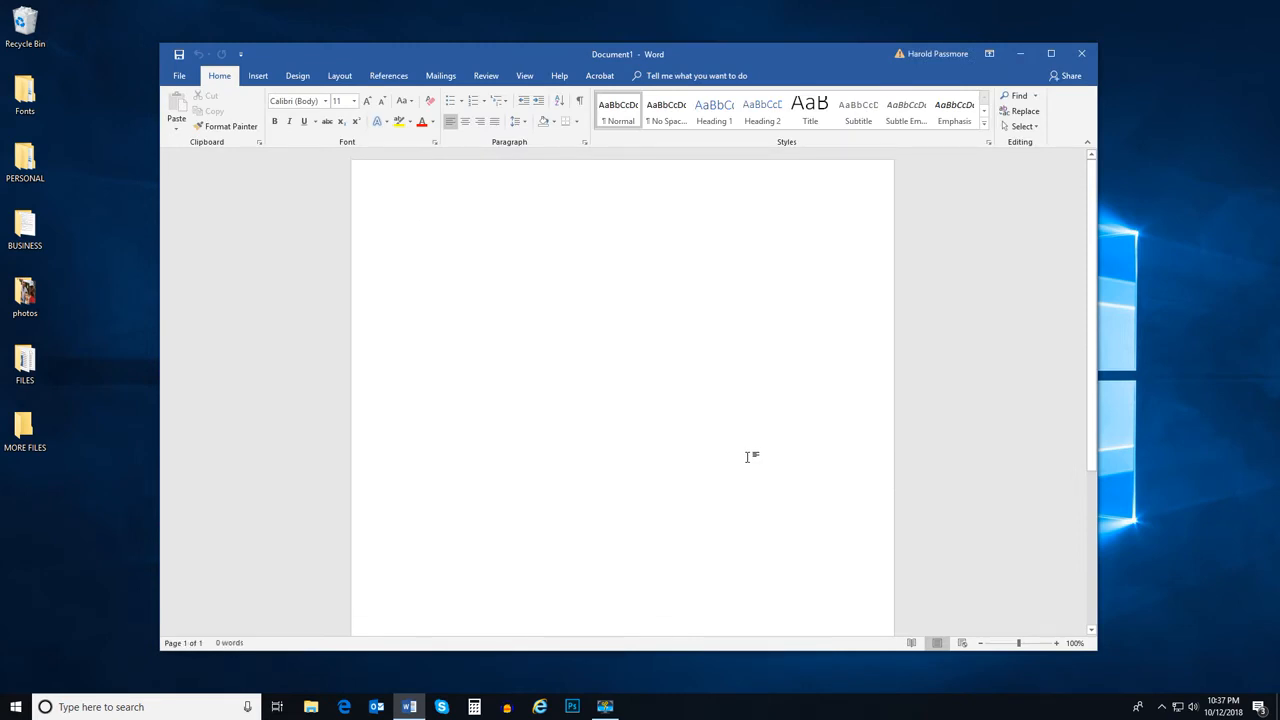
{"action": "left_click", "coordinate": [414, 230]}
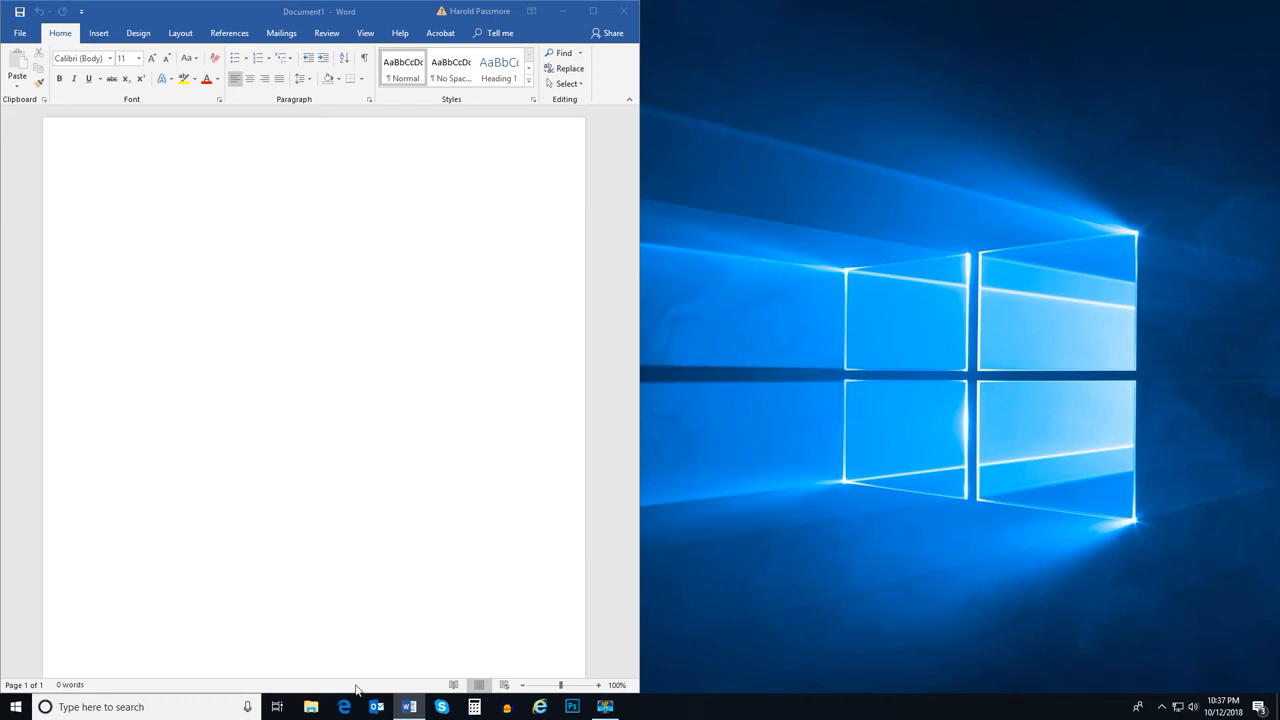
{"action": "left_click", "coordinate": [344, 708]}
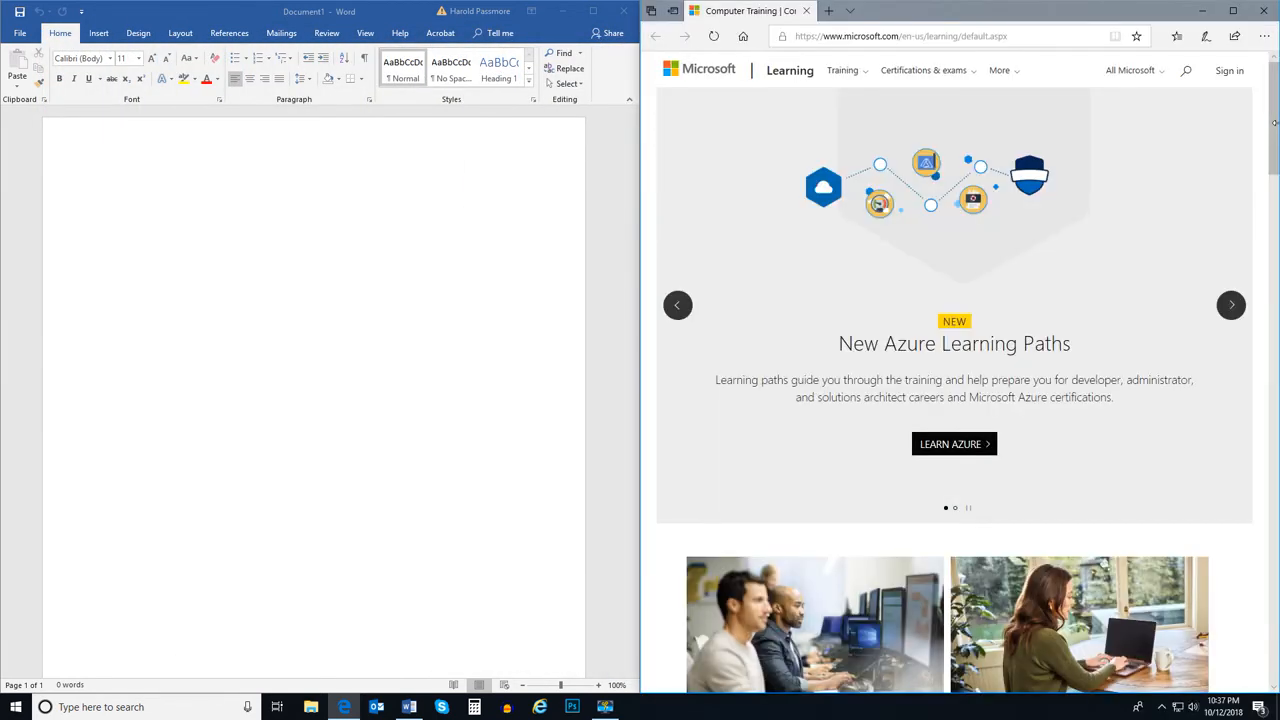
{"action": "mouse_move", "coordinate": [714, 428]}
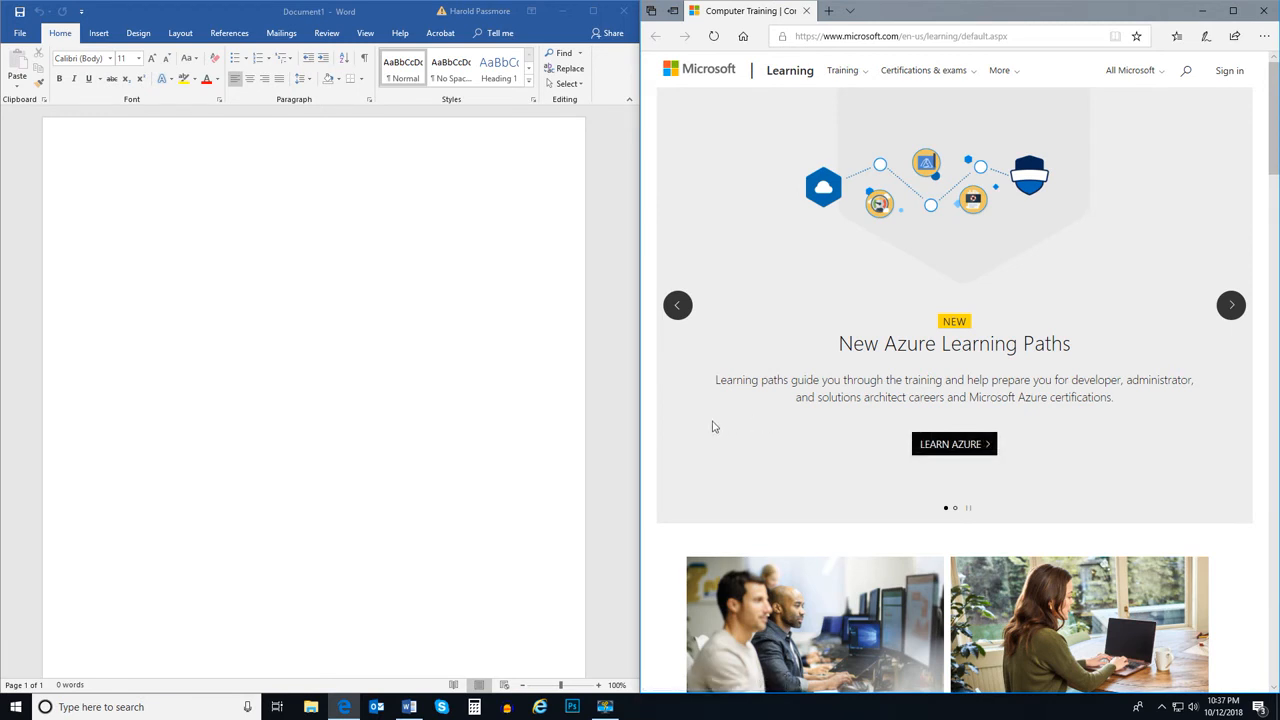
{"action": "mouse_move", "coordinate": [574, 428]}
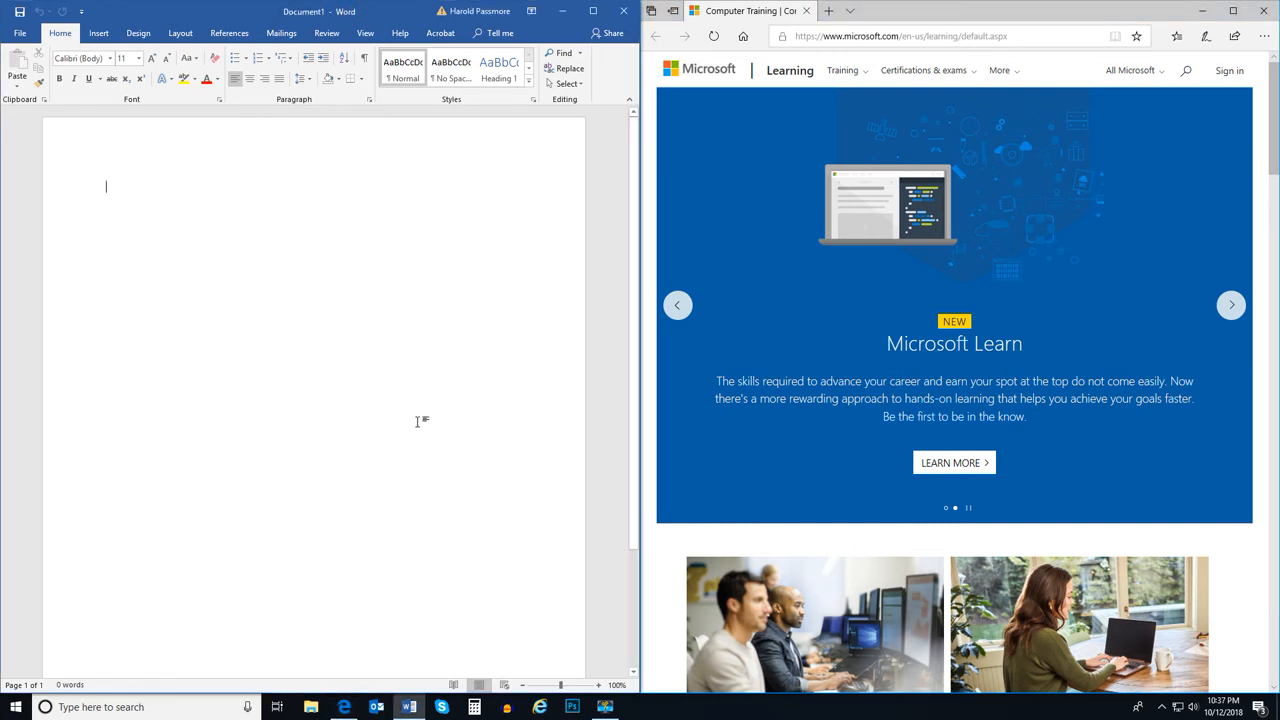
Step: Place the Microsoft Learning page on the right half beside Word, then clear both windows away
{"action": "left_click", "coordinate": [1232, 304]}
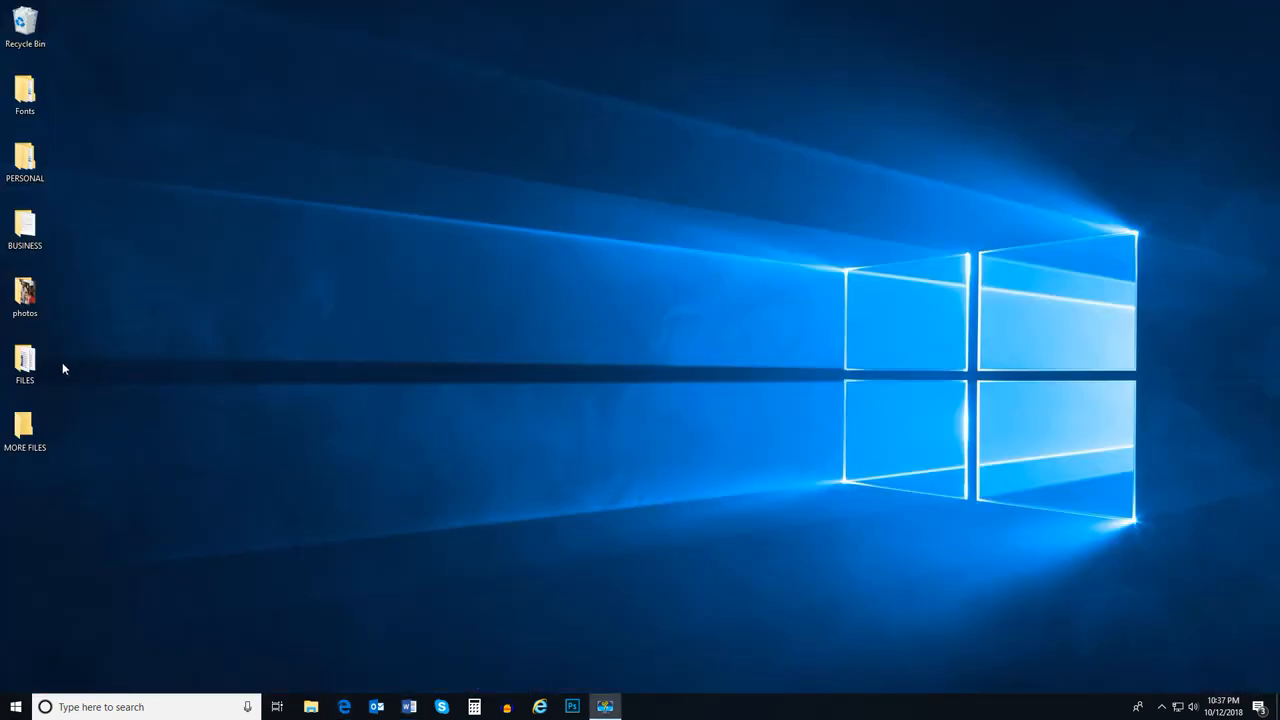
Step: Open FILES and MORE FILES from the desktop and snap MORE FILES to the left half
{"action": "double_click", "coordinate": [24, 364]}
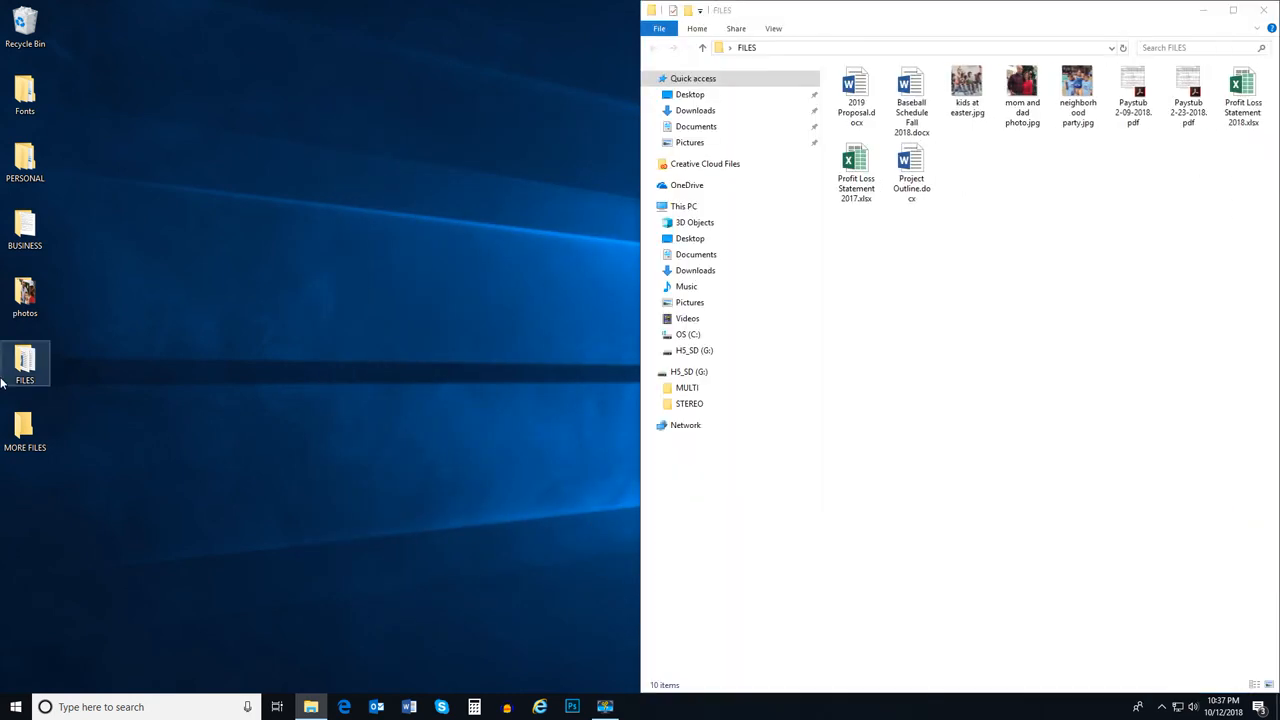
{"action": "double_click", "coordinate": [24, 430]}
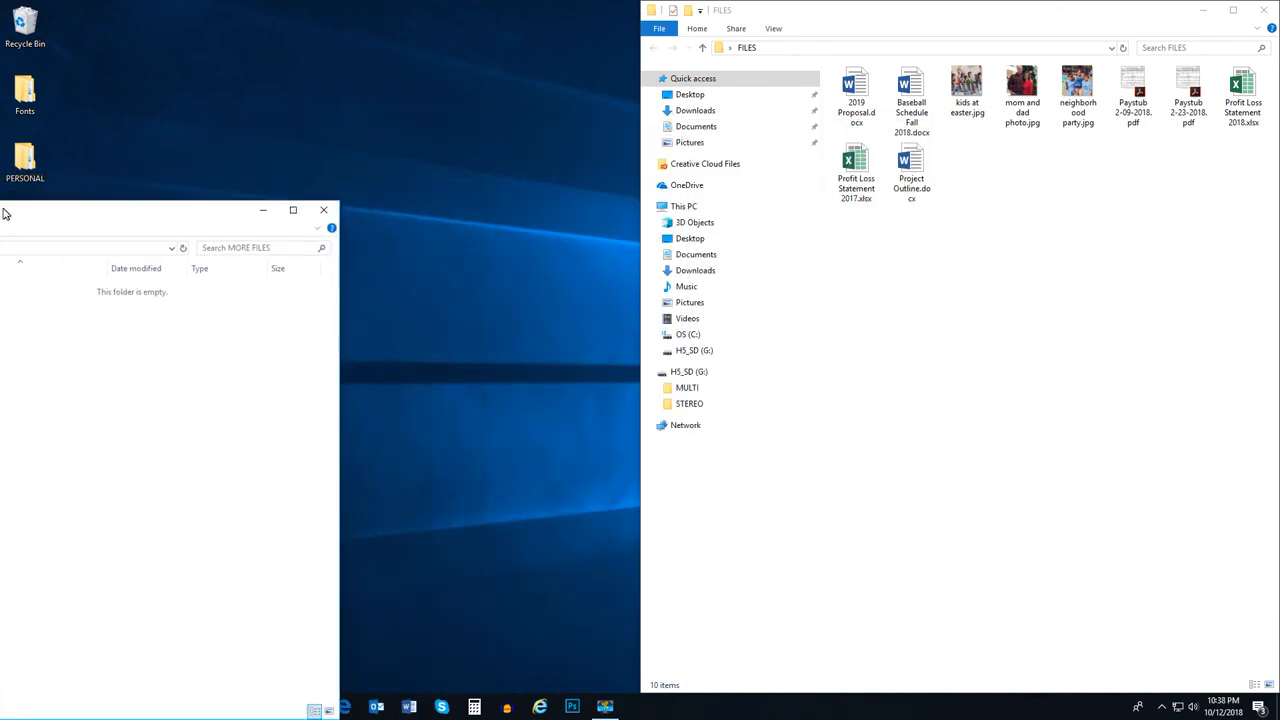
{"action": "left_click", "coordinate": [292, 210]}
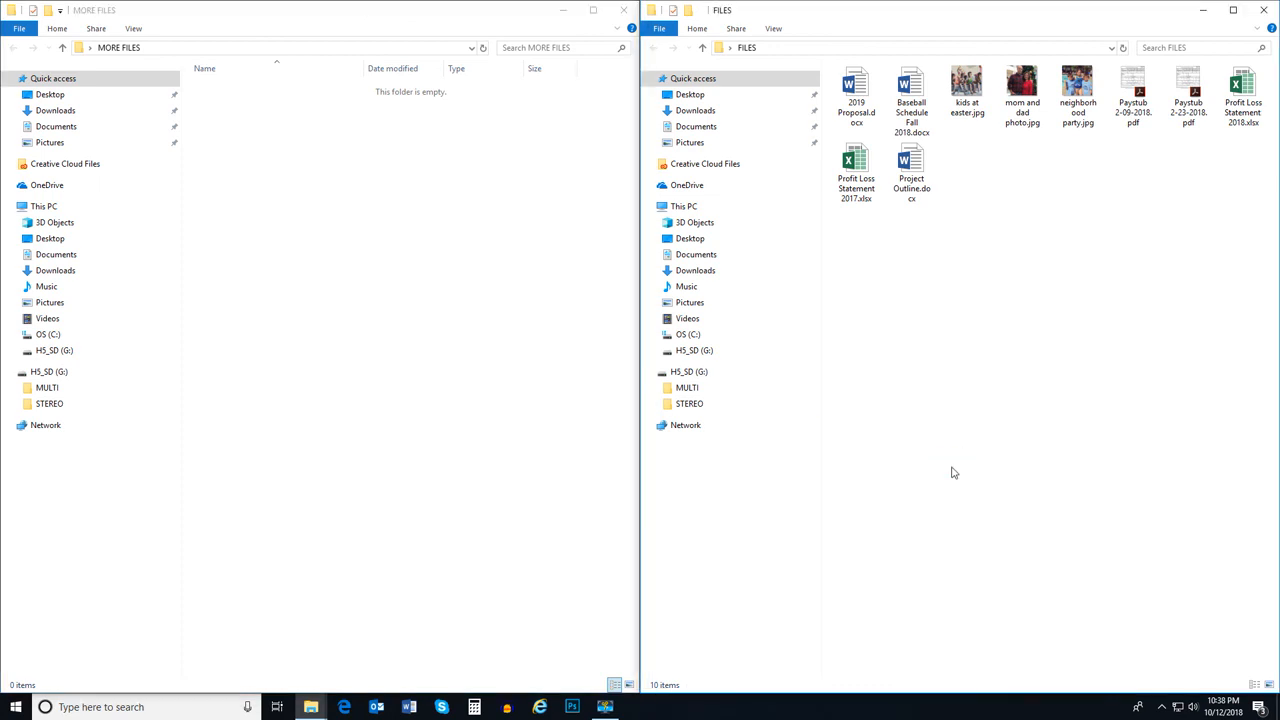
{"action": "mouse_move", "coordinate": [1004, 302]}
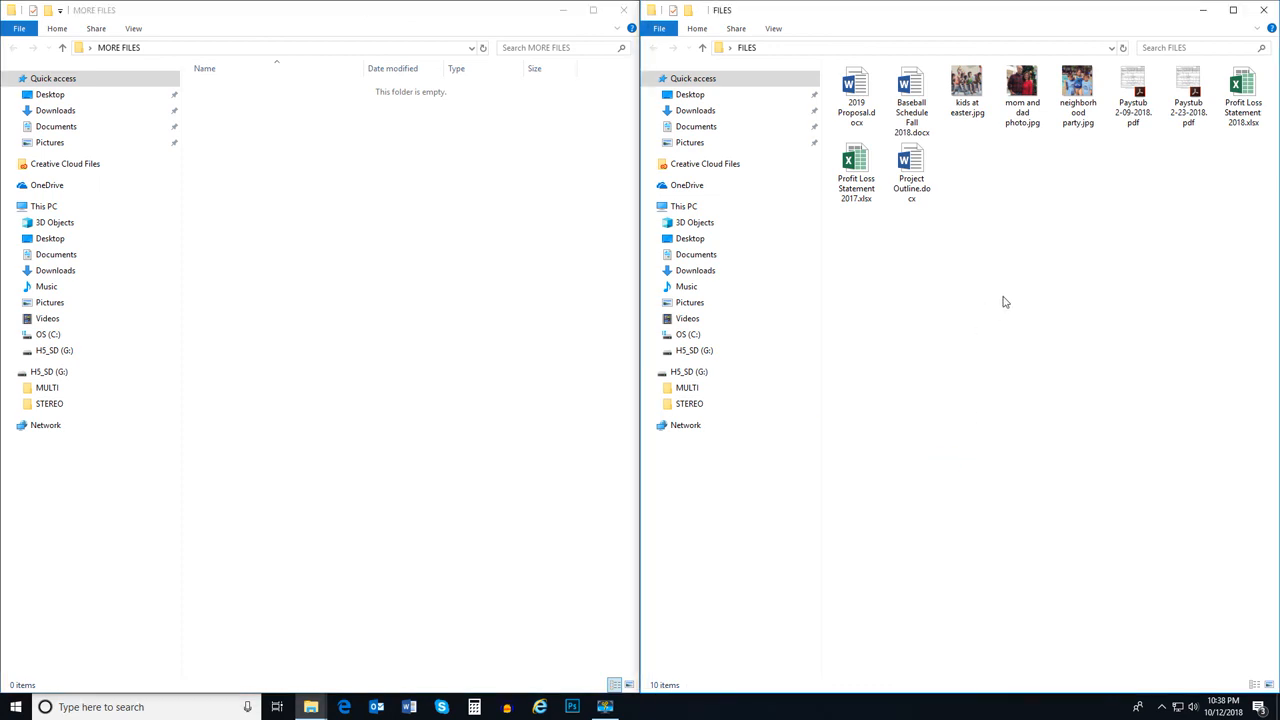